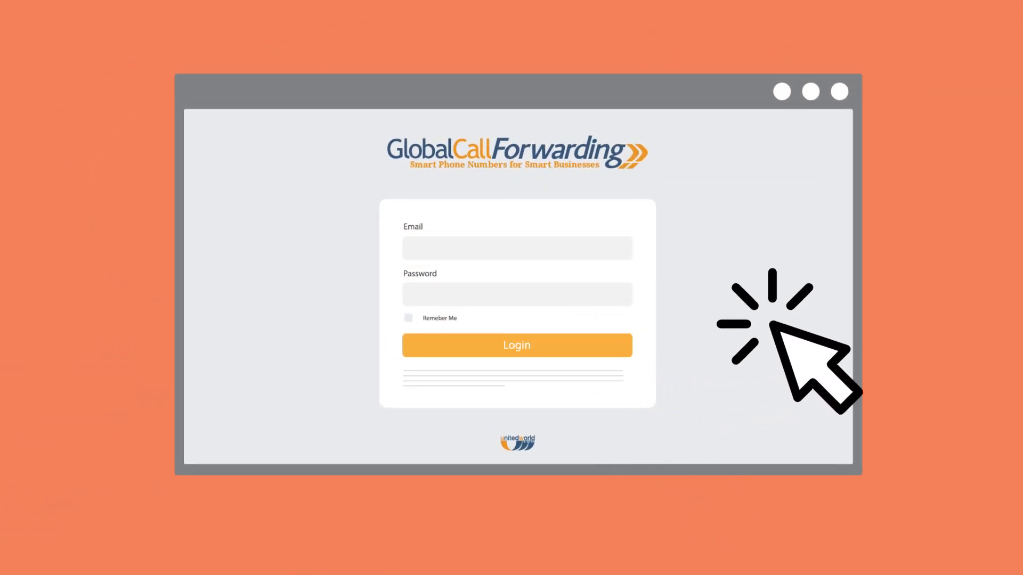
click(516, 344)
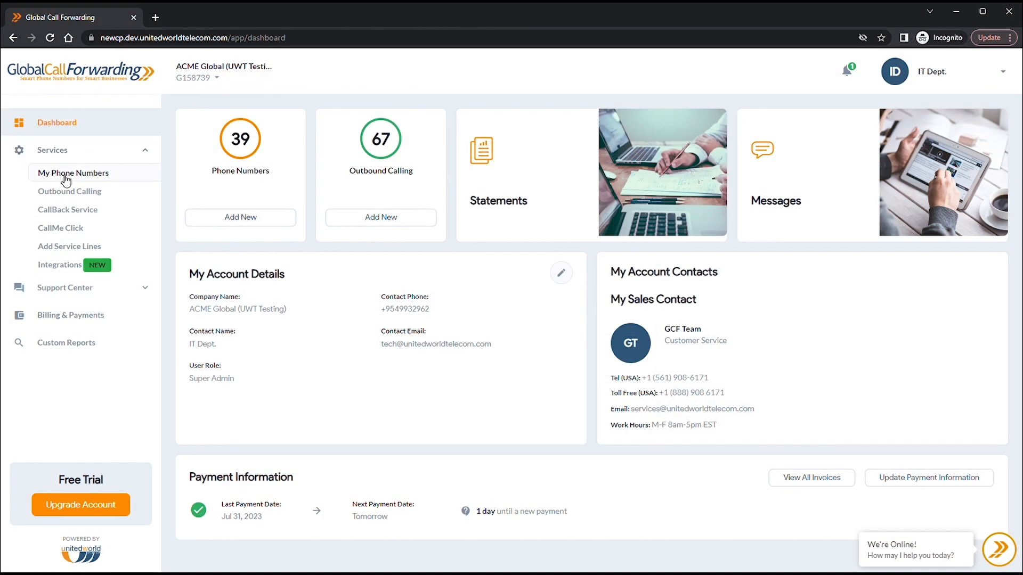
click(74, 173)
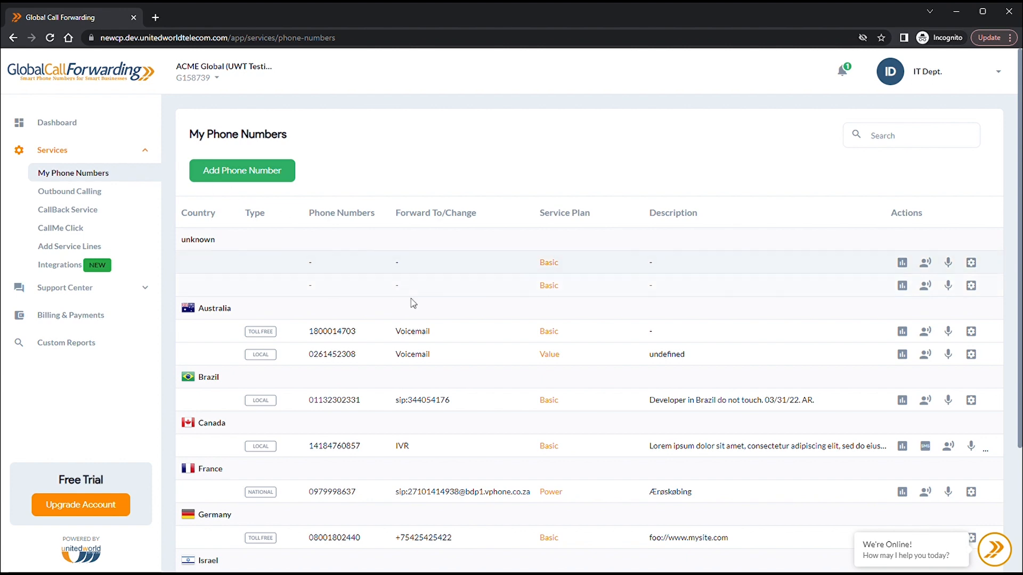
mouse_move(972, 332)
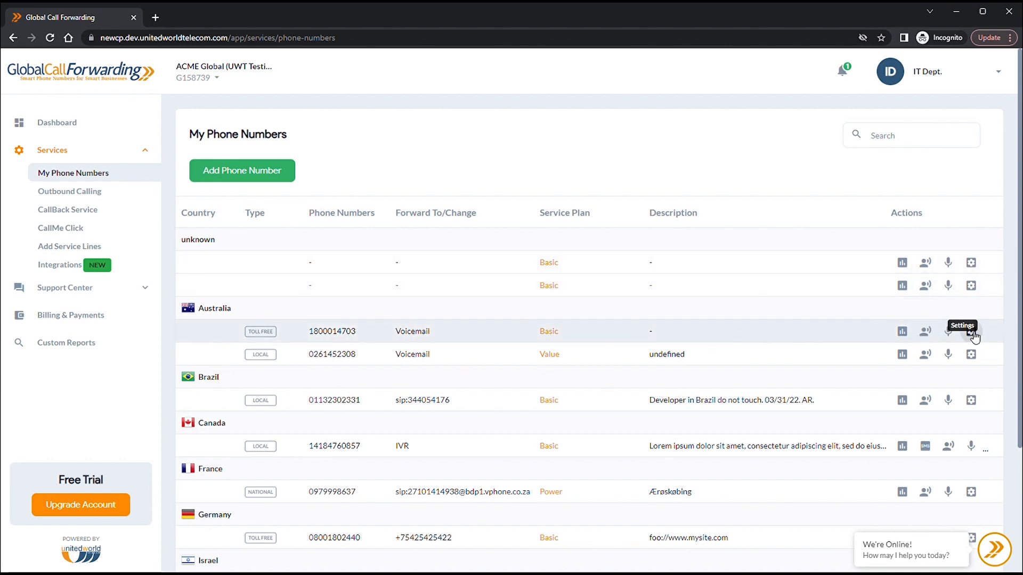
click(972, 331)
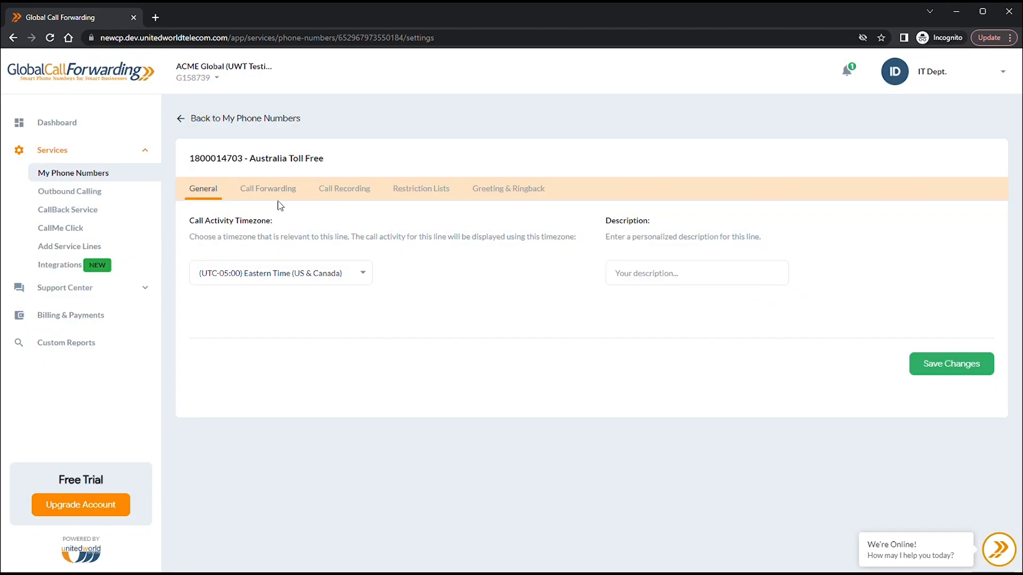
click(267, 188)
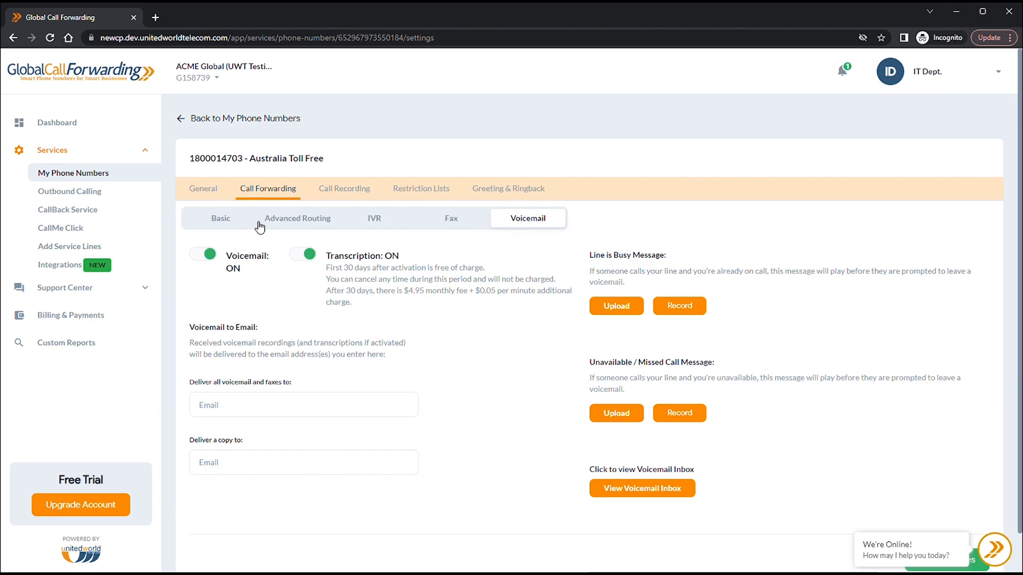
click(202, 254)
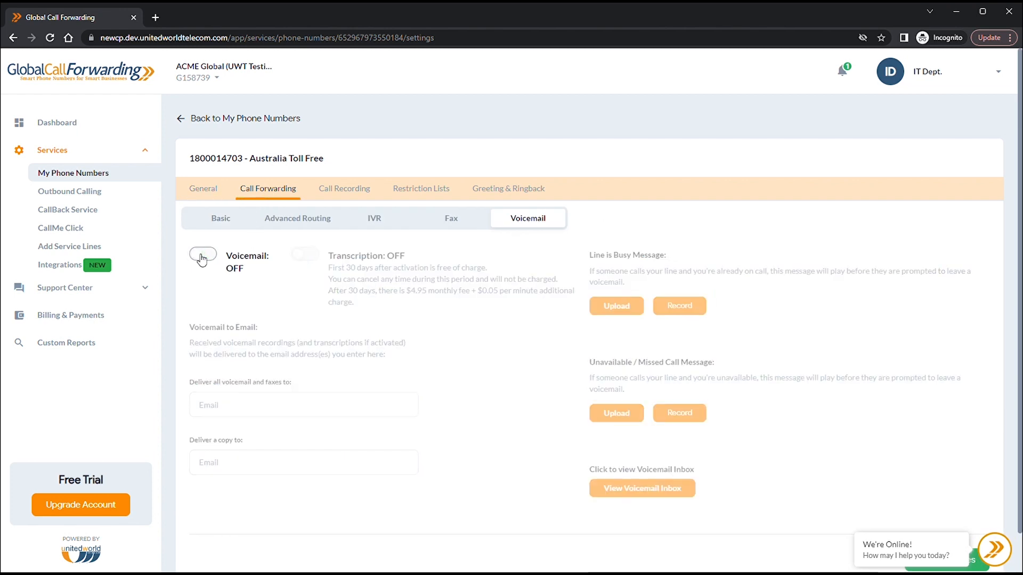
click(203, 255)
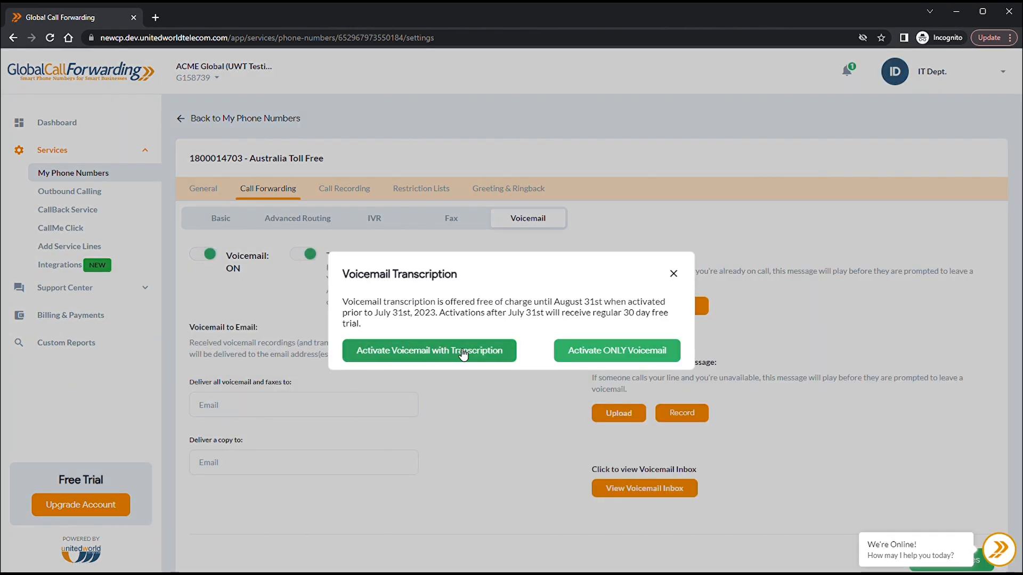
click(429, 350)
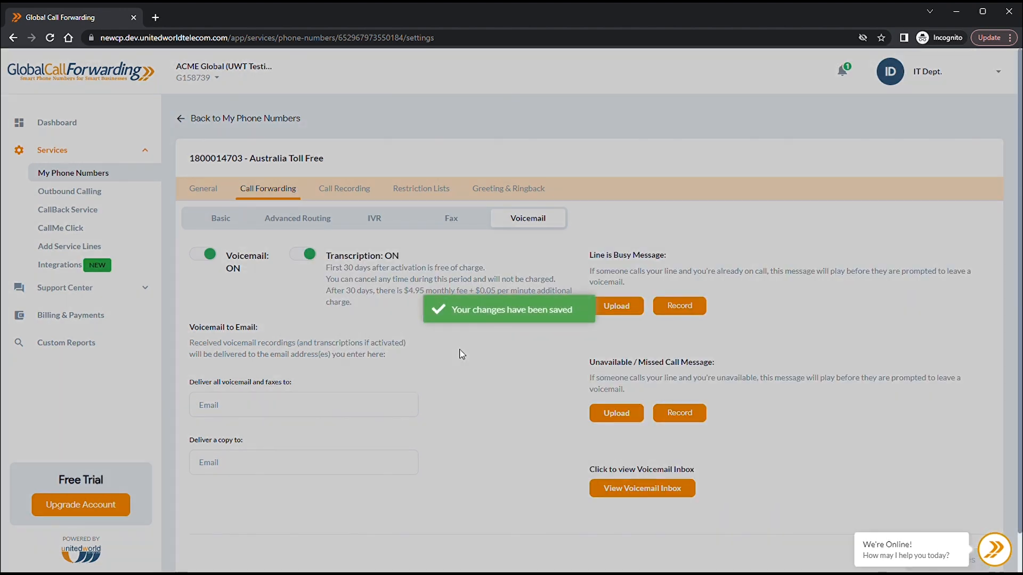
click(302, 405)
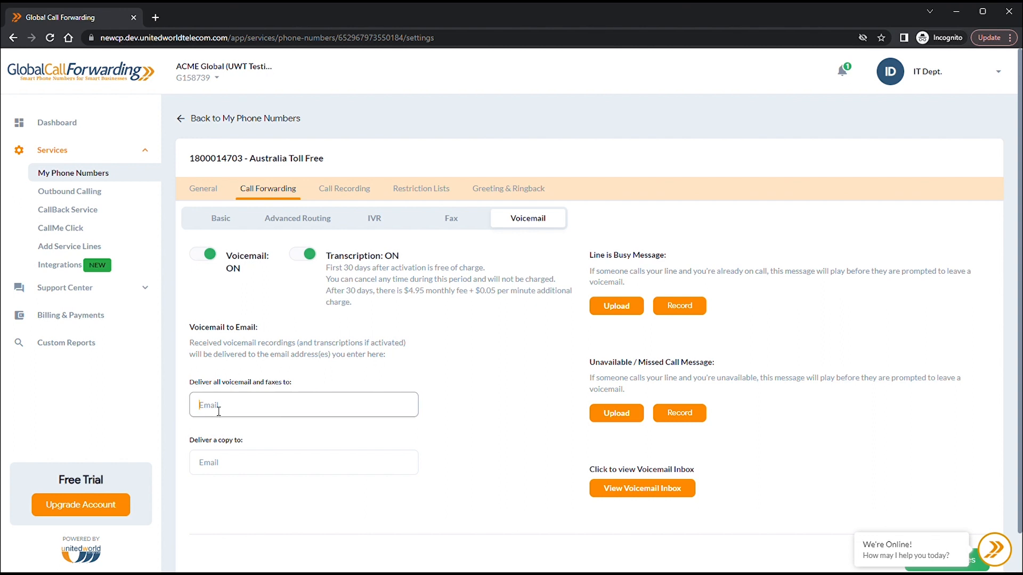
text(youremail@)
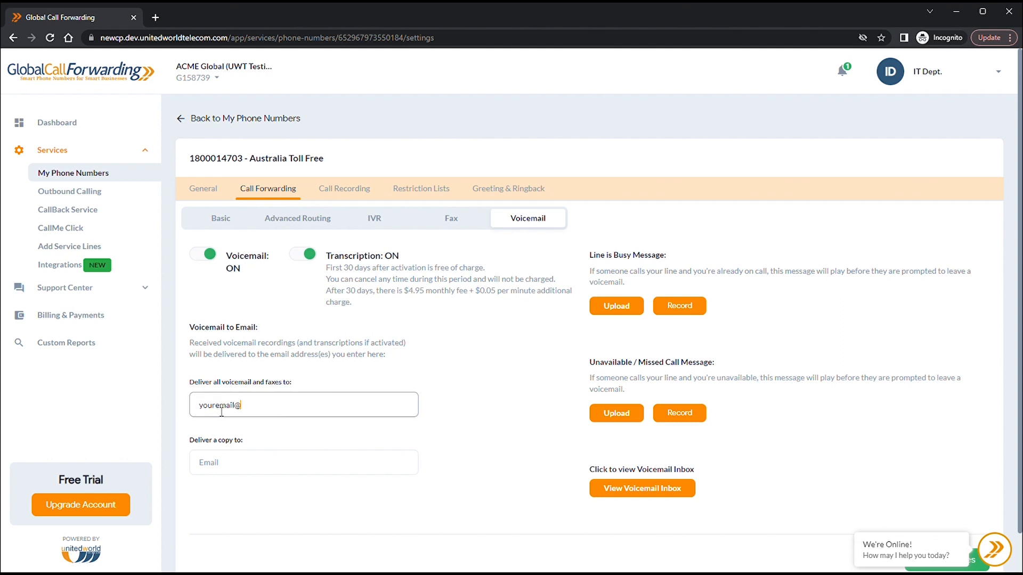
text(company)
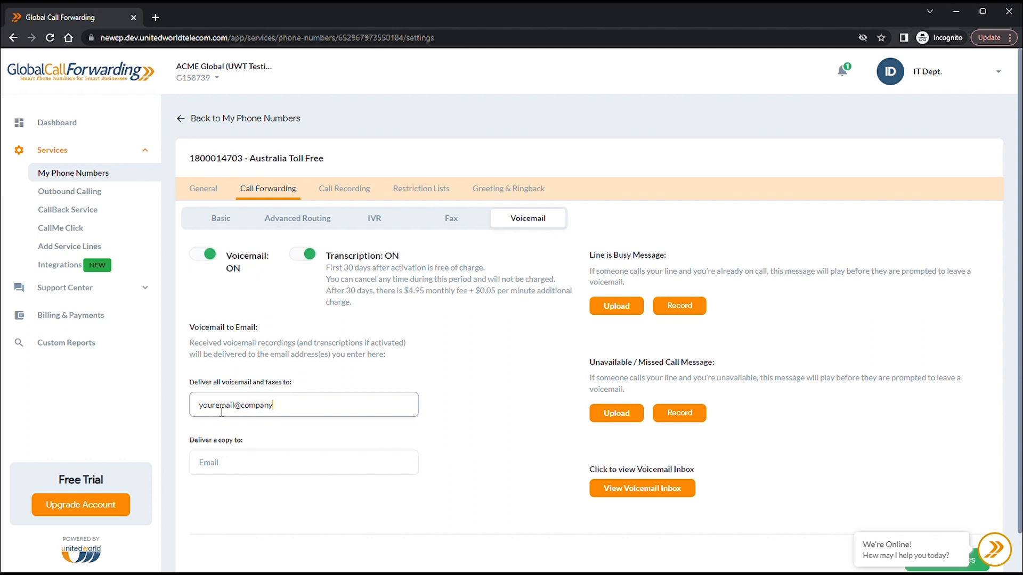
text(.com)
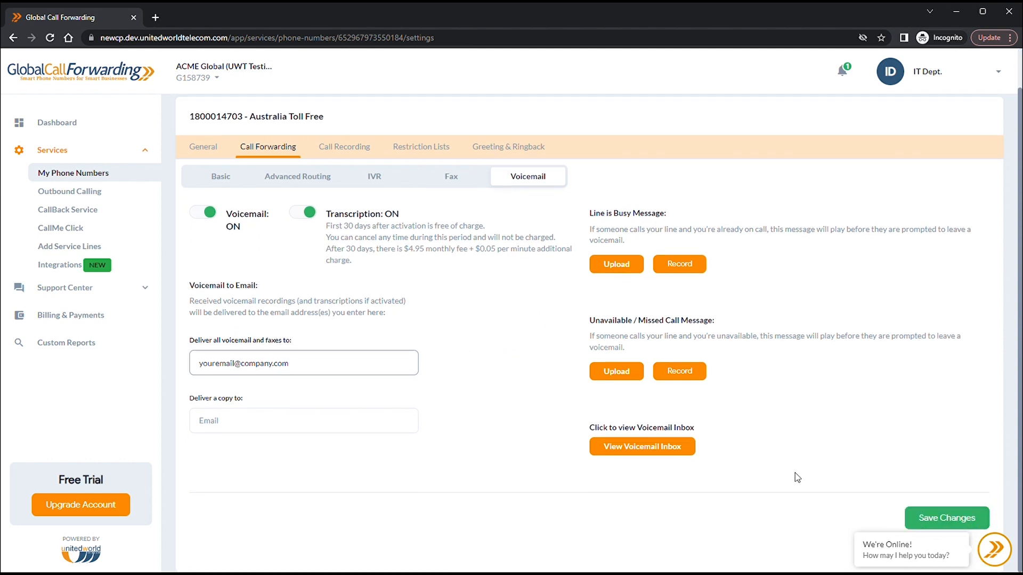
click(947, 518)
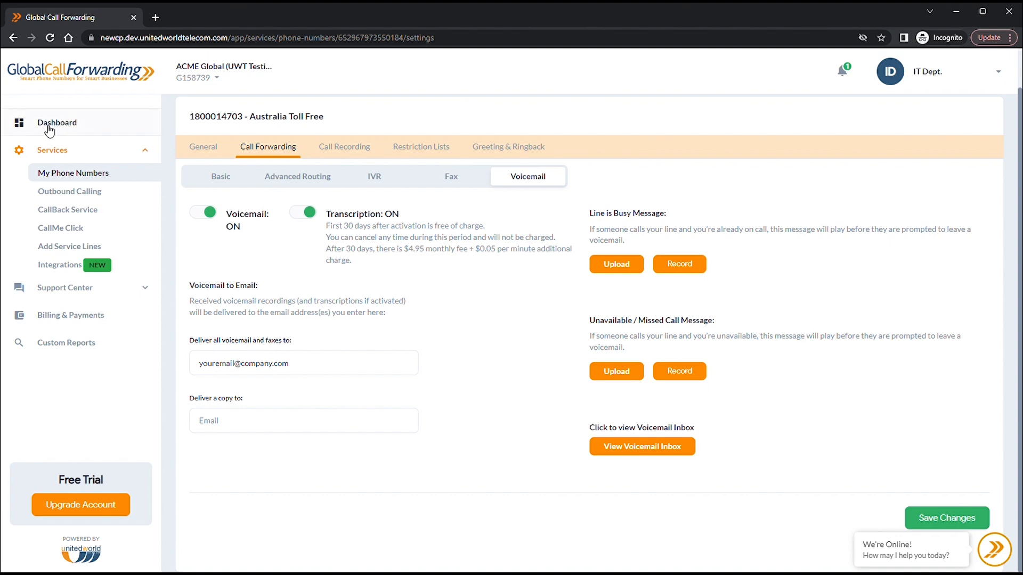
click(56, 122)
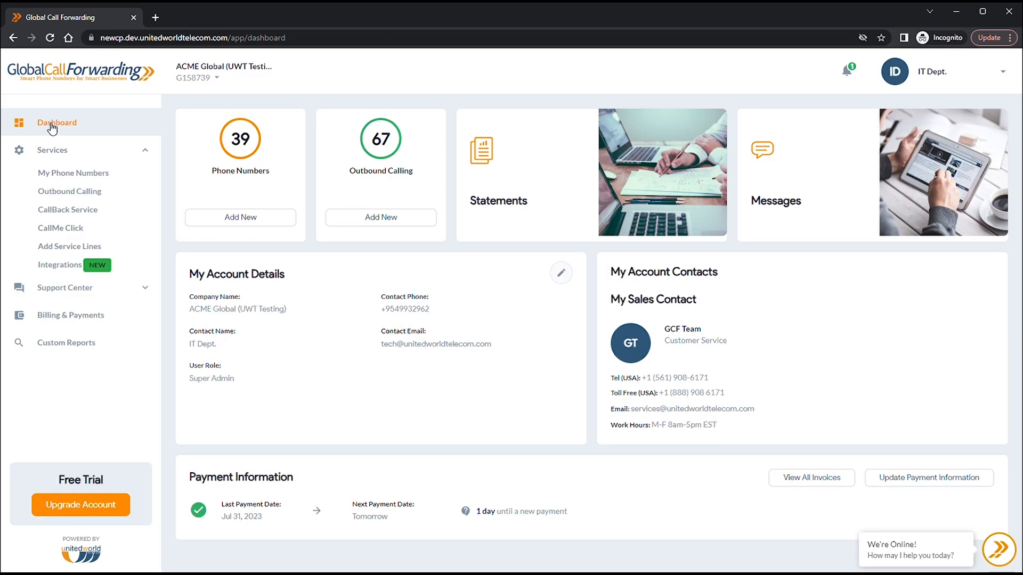
mouse_move(65, 155)
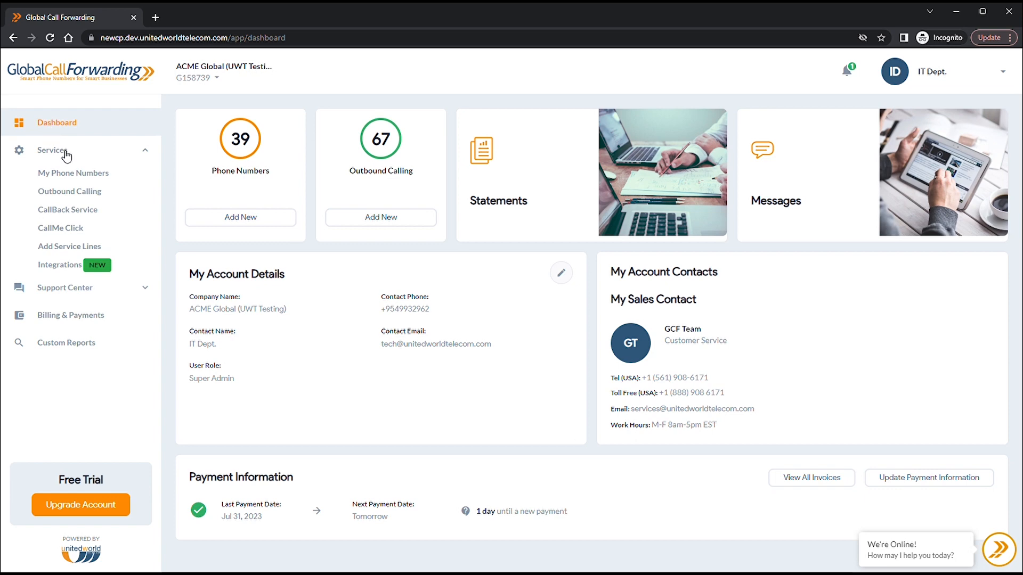
click(74, 172)
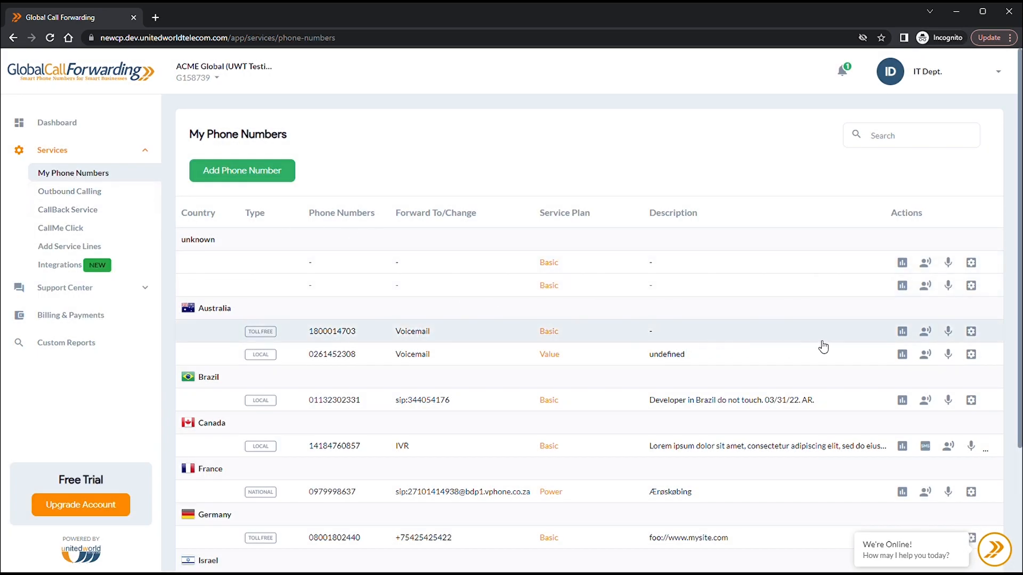
click(925, 330)
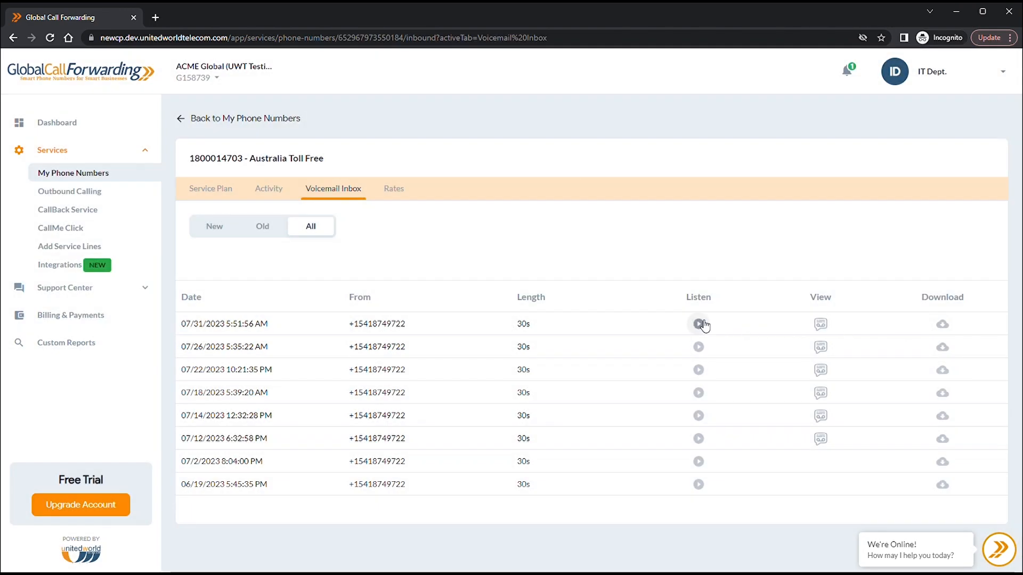
Play and pause the 07/31/2023 voicemail, then dismiss the audio player
click(697, 324)
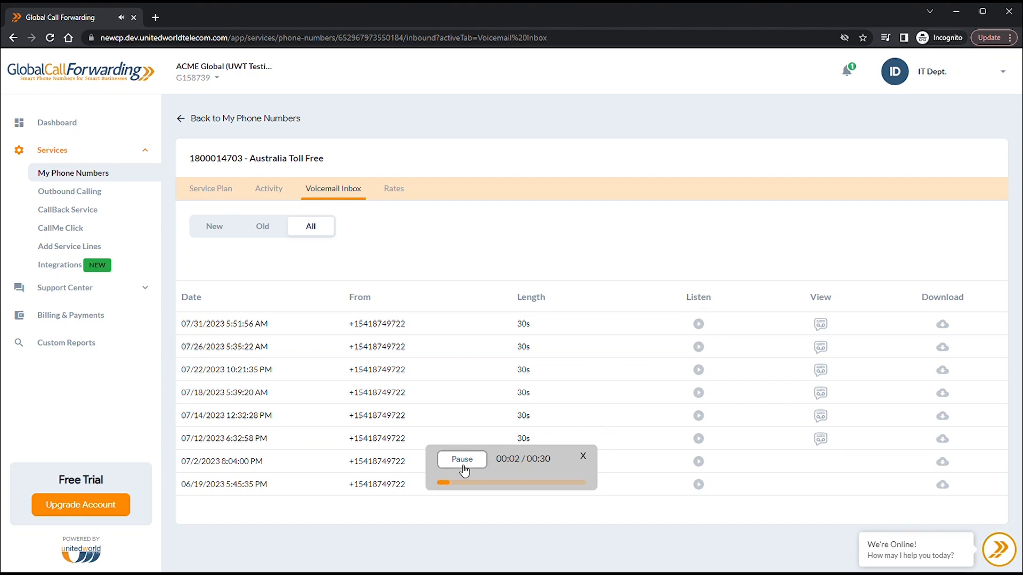
click(462, 459)
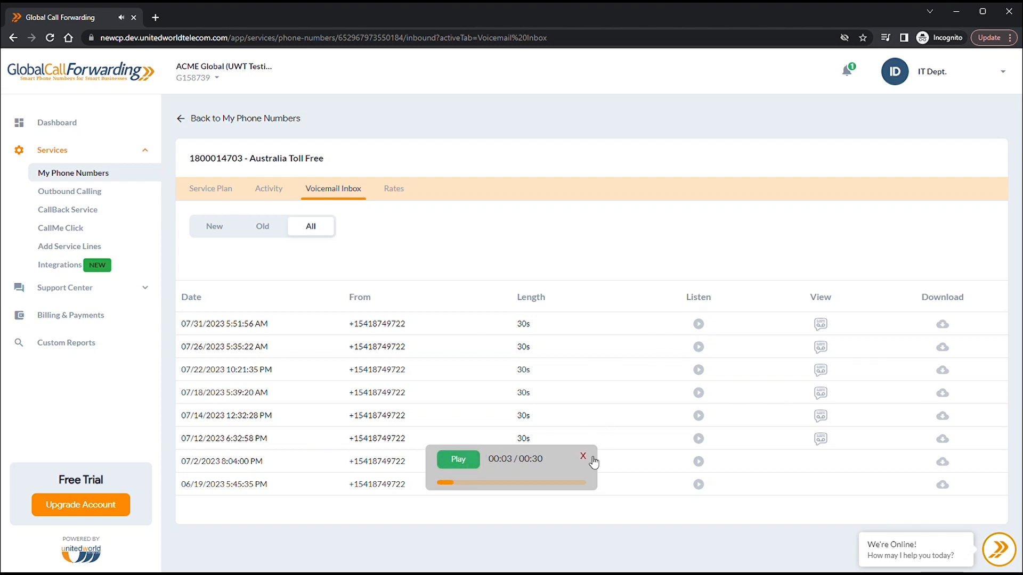
click(582, 455)
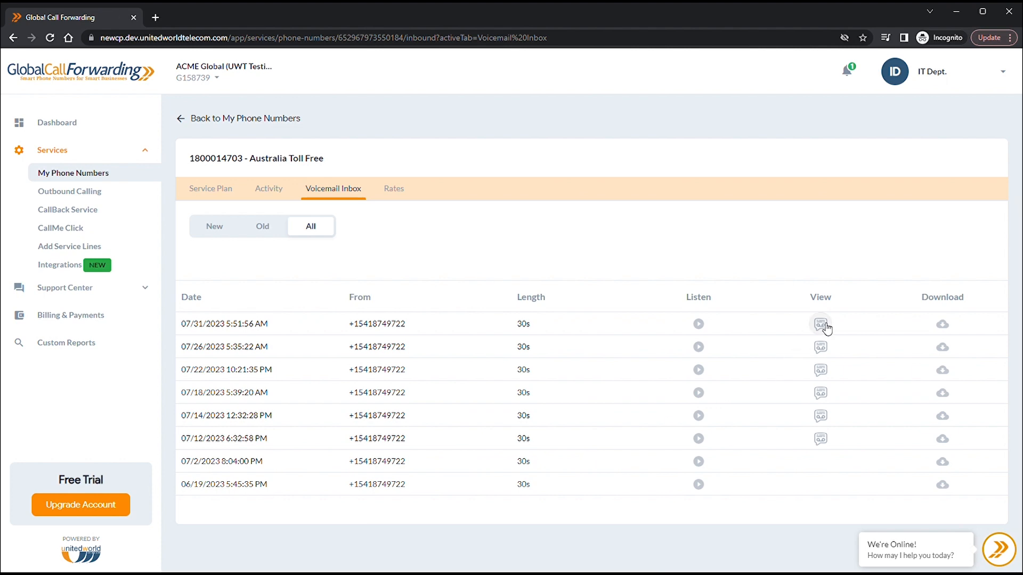
View the voicemail's 'Thank you.' transcript and download its audio as an MP3
click(822, 324)
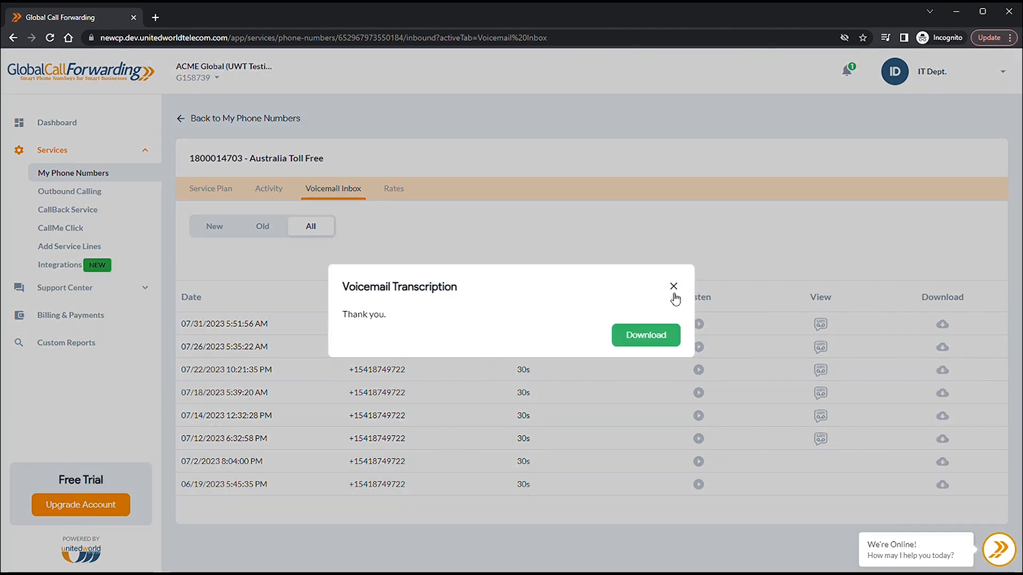
click(674, 286)
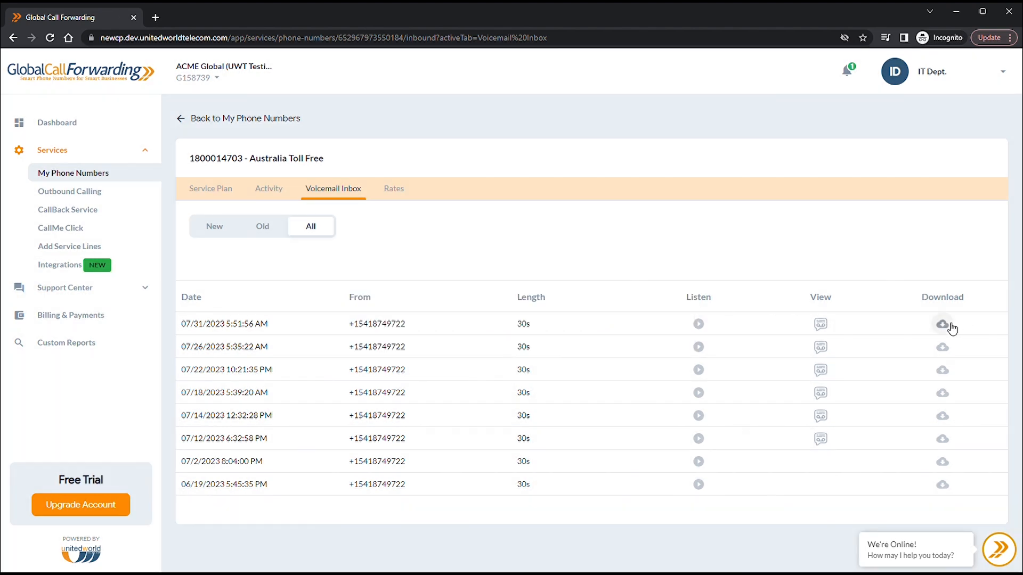
click(942, 324)
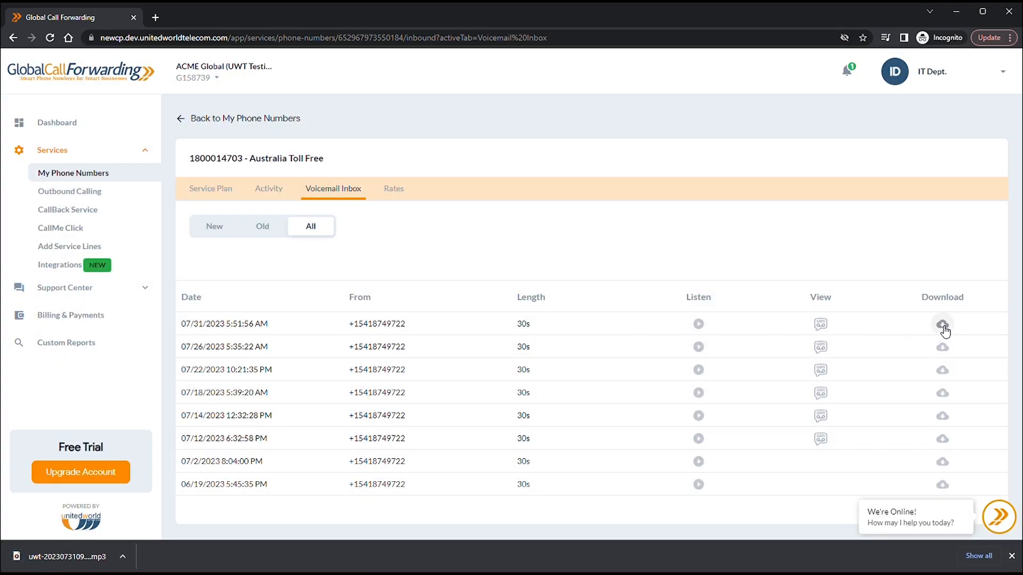